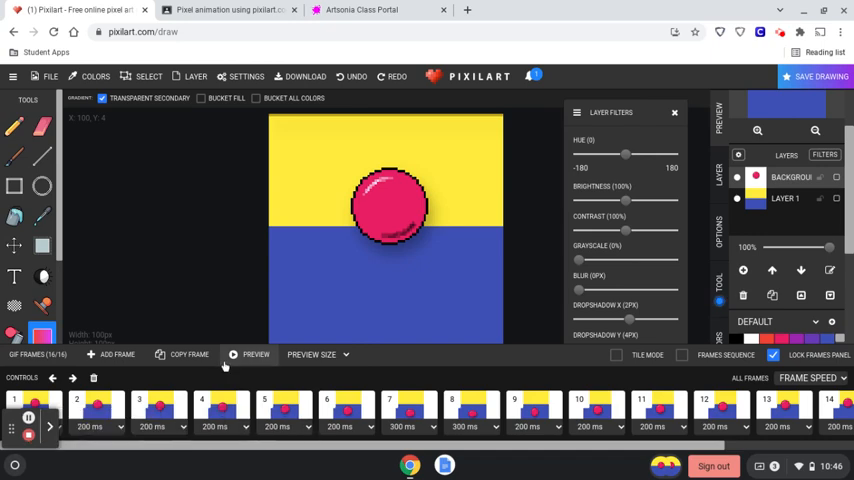
Reach the Download dialog for the animation via File > Export/Download.
click(256, 354)
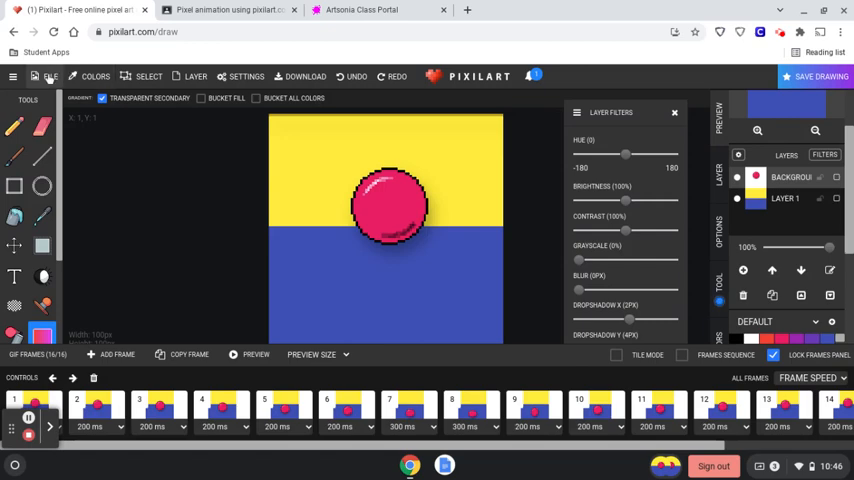
click(48, 76)
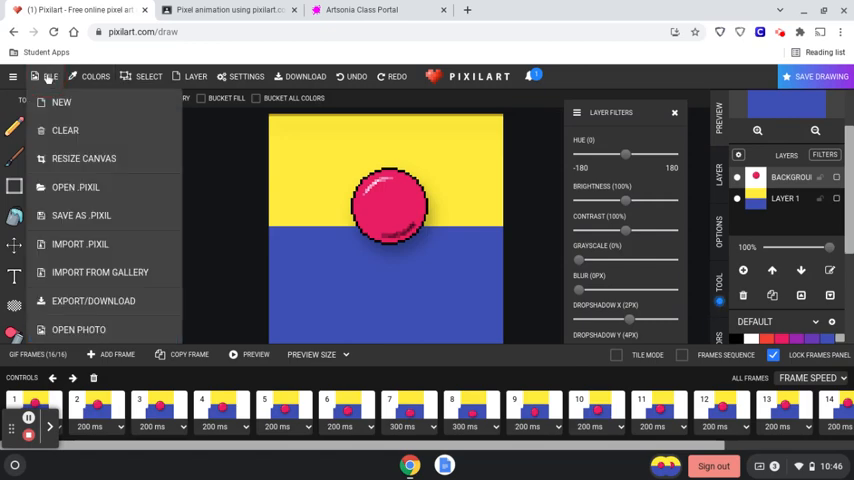
mouse_move(92, 300)
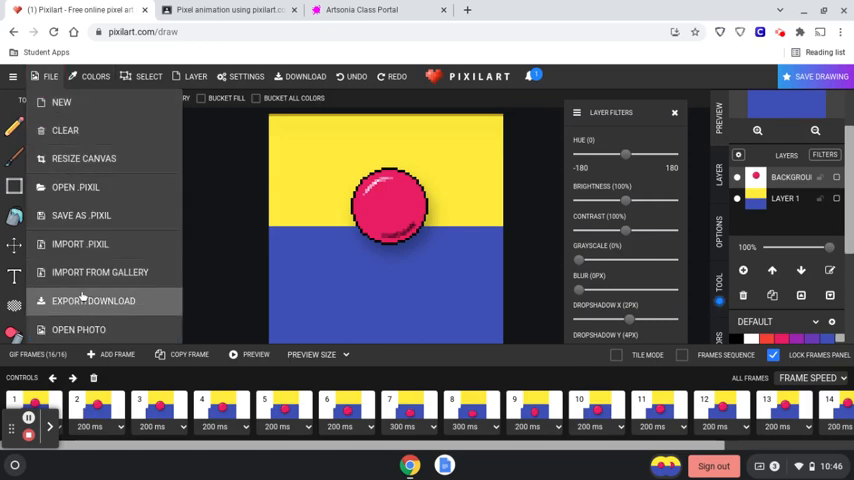
click(92, 300)
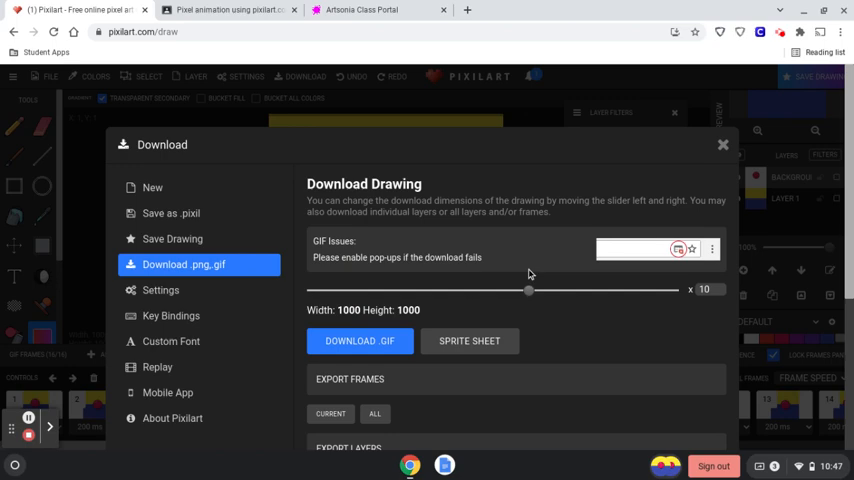
Slide the export size to 1000 by 1000 and download the animation as a .GIF.
drag(528, 288, 378, 288)
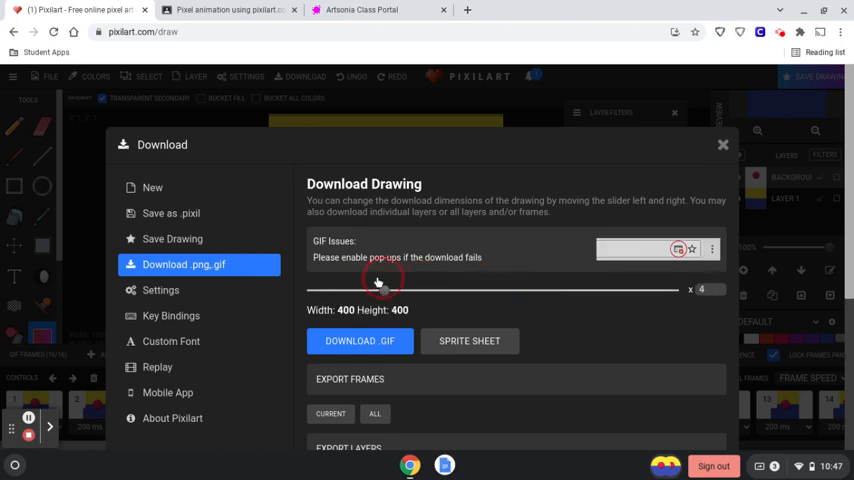
drag(380, 288, 312, 288)
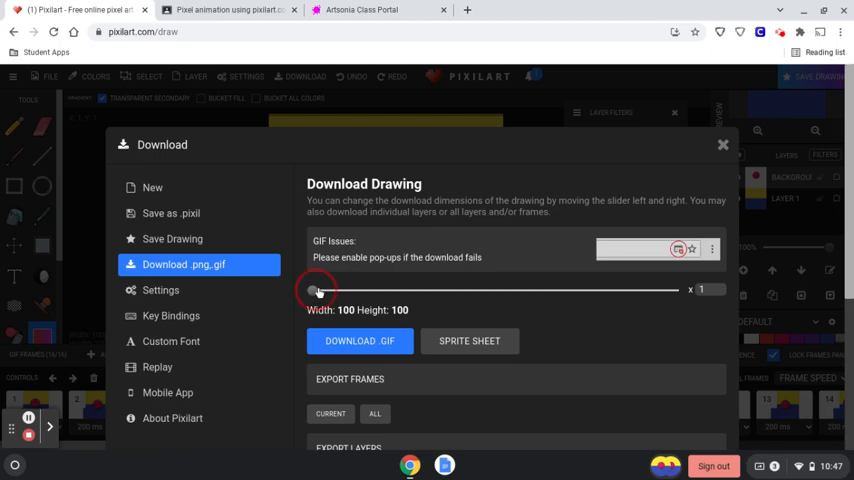
drag(316, 288, 480, 290)
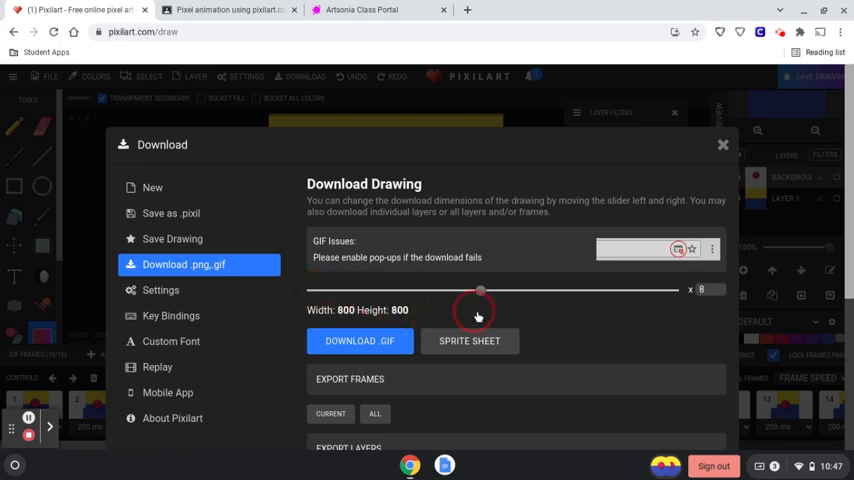
drag(480, 290, 504, 290)
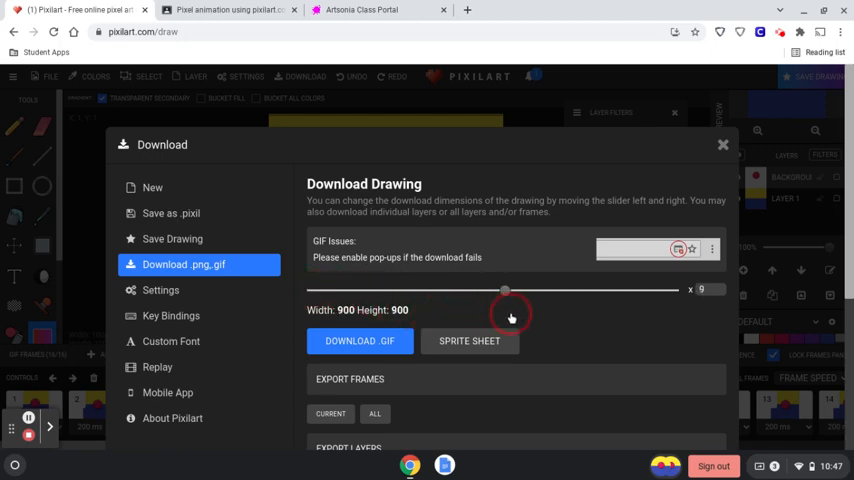
drag(504, 290, 528, 290)
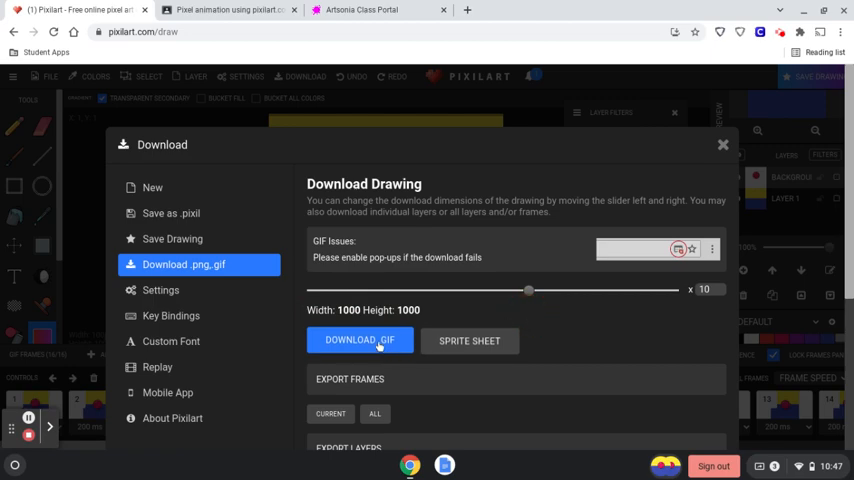
click(360, 340)
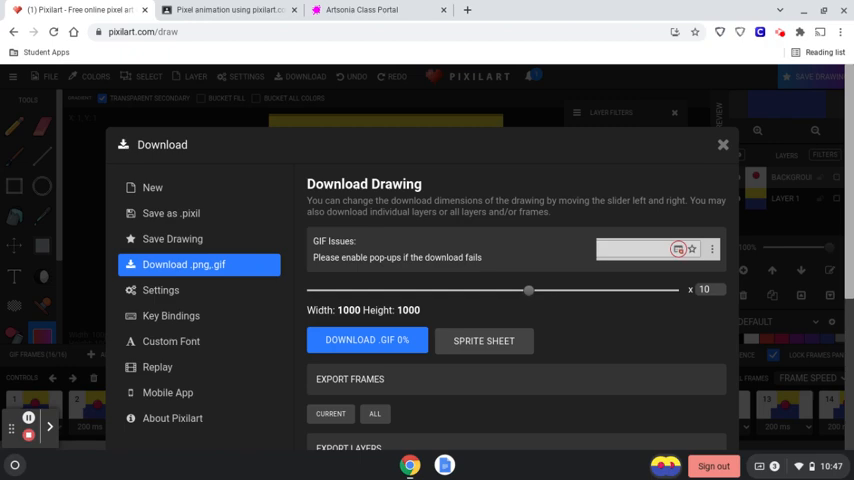
click(368, 340)
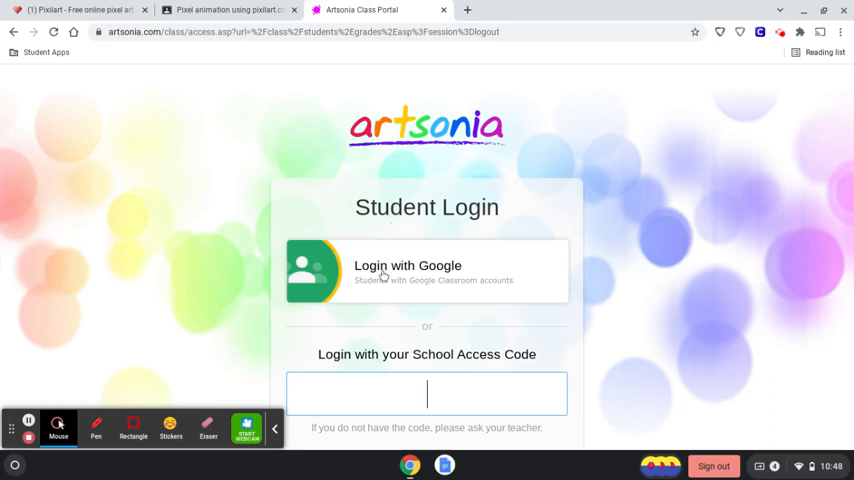
Log into Artsonia with Google using the listed account, landing on the class gallery.
click(408, 270)
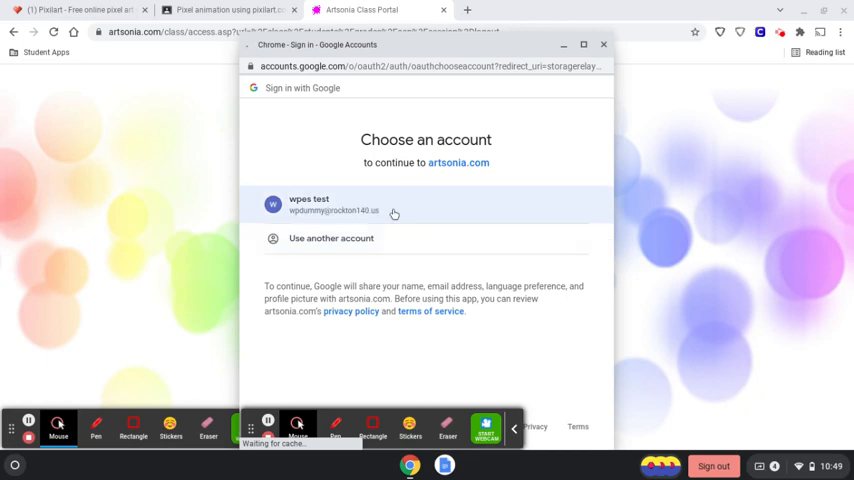
click(330, 204)
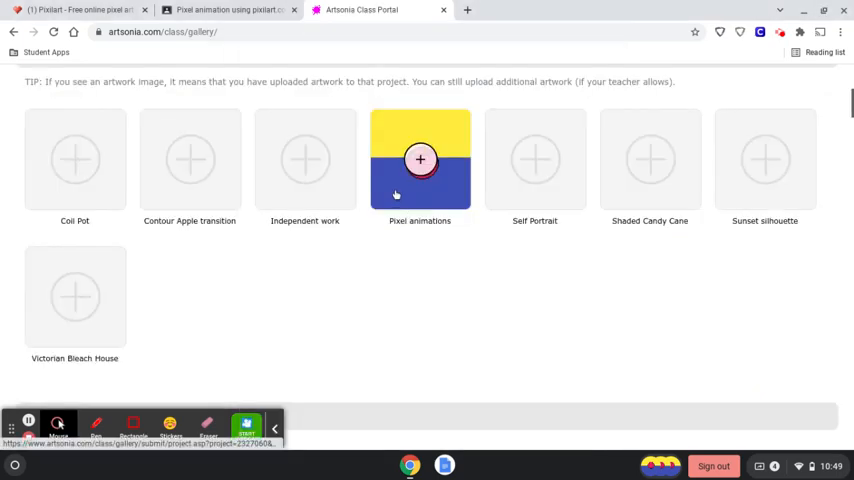
Add artwork to the Pixel animations project and choose the downloaded pixel GIF as the file.
click(420, 160)
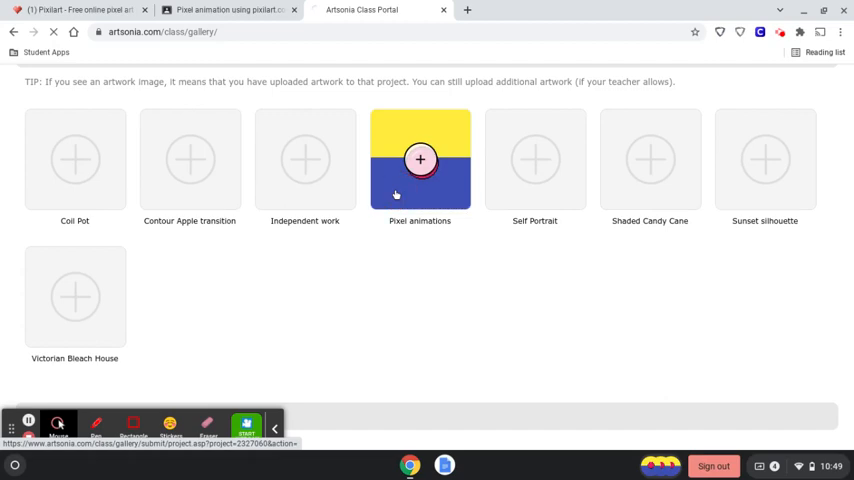
click(420, 160)
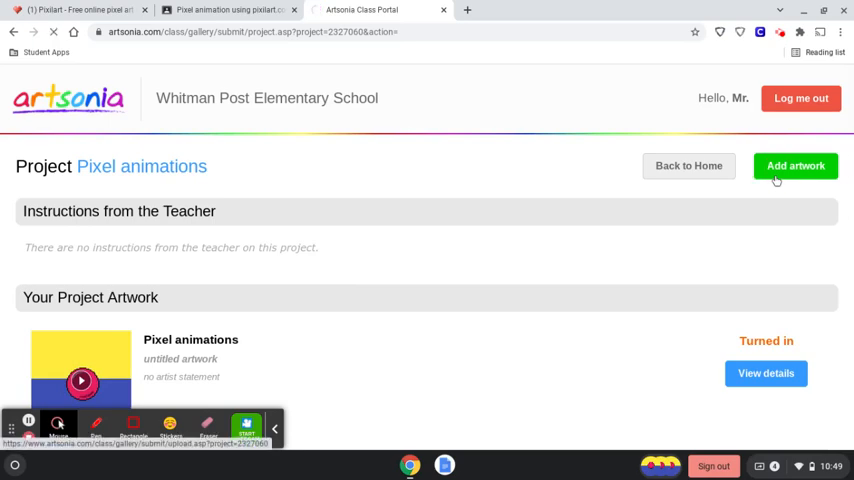
click(796, 166)
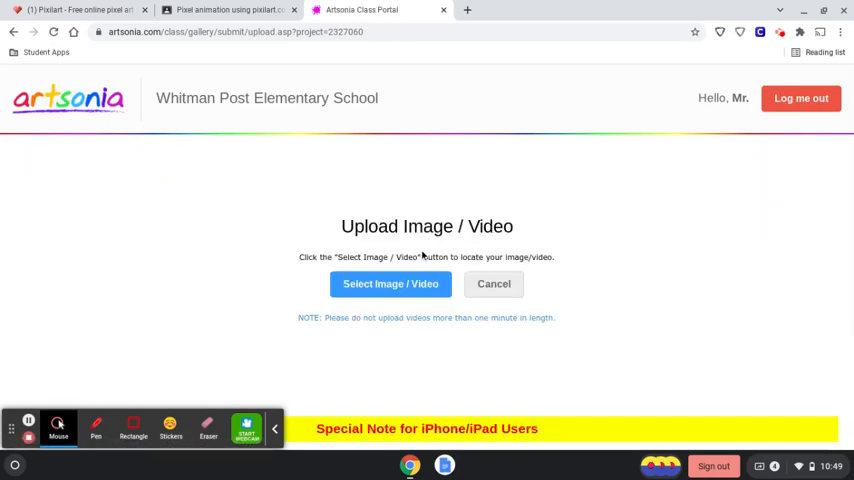
scroll(down, 3)
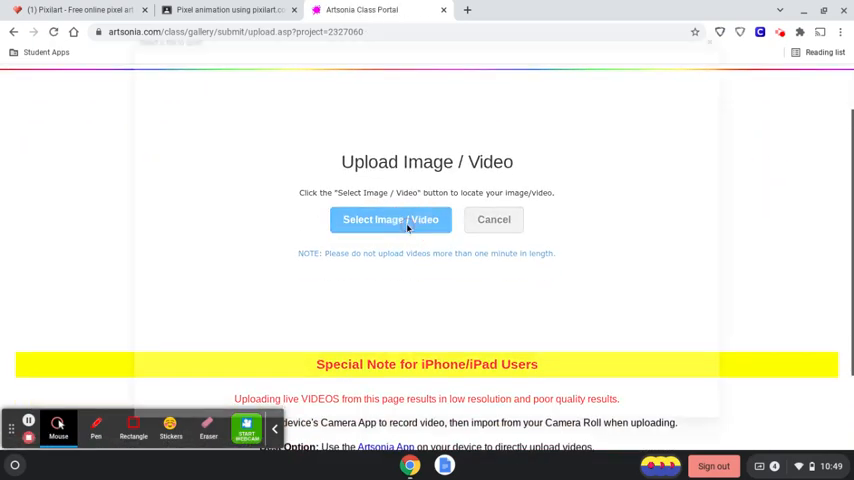
click(390, 220)
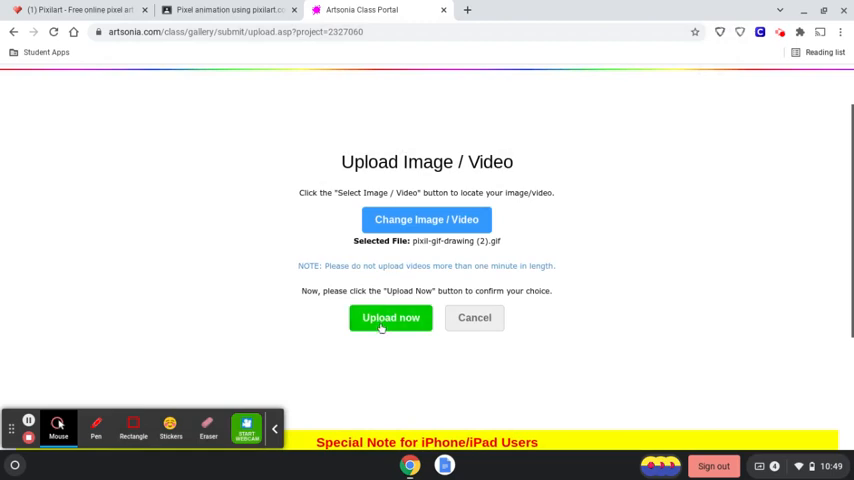
Upload the GIF and turn in the art title 'bouncing ball'.
click(390, 316)
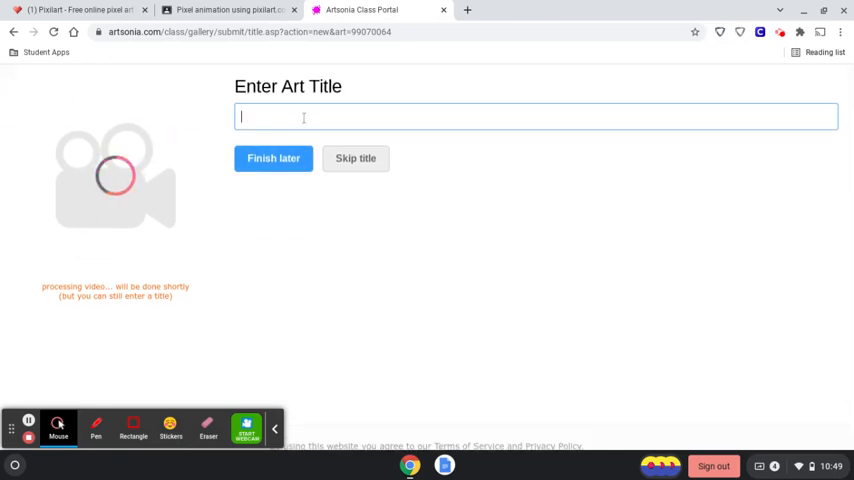
text(bouncing ball)
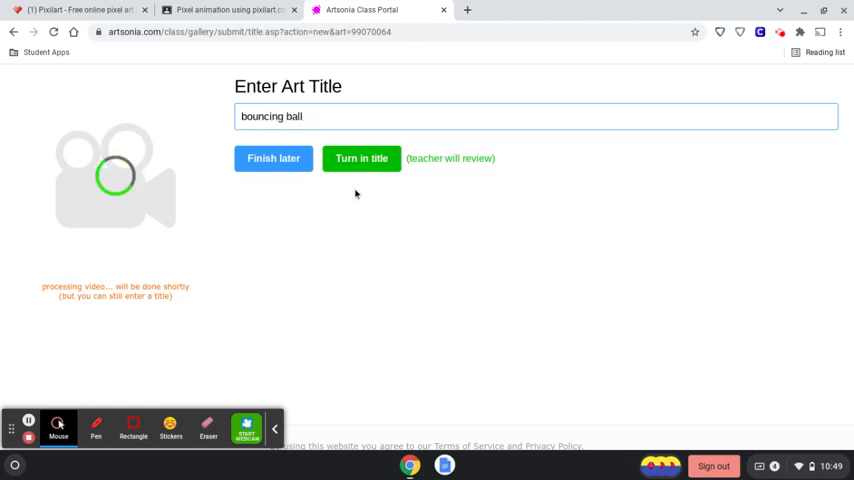
click(360, 158)
text(I liked)
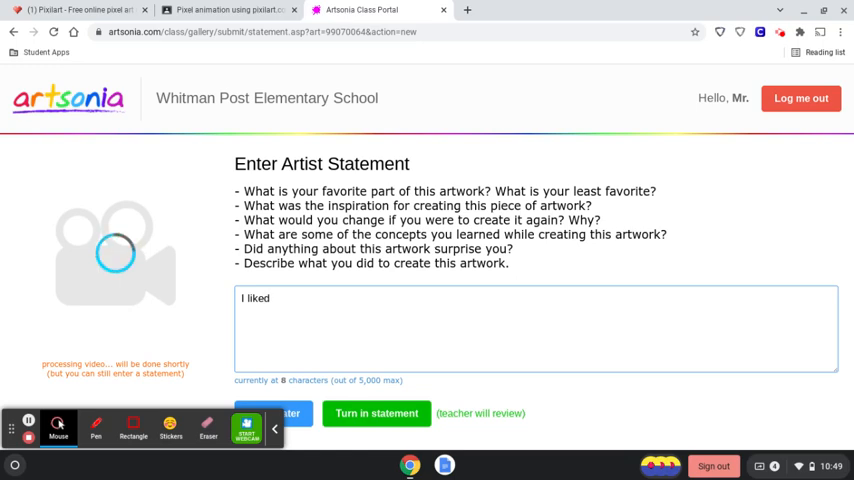
Turn in the statement 'I liked how the ball squishes when it hits the floor.'.
text(how the ball squ)
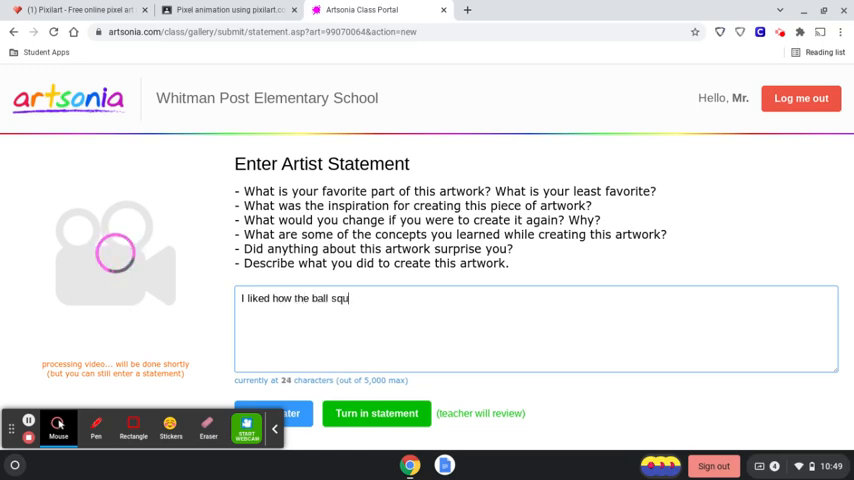
text(ishes when it)
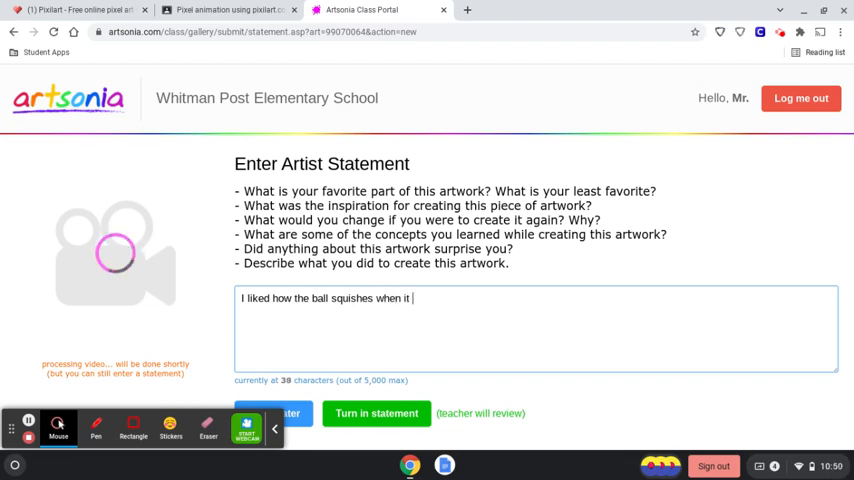
text(hits the floor.)
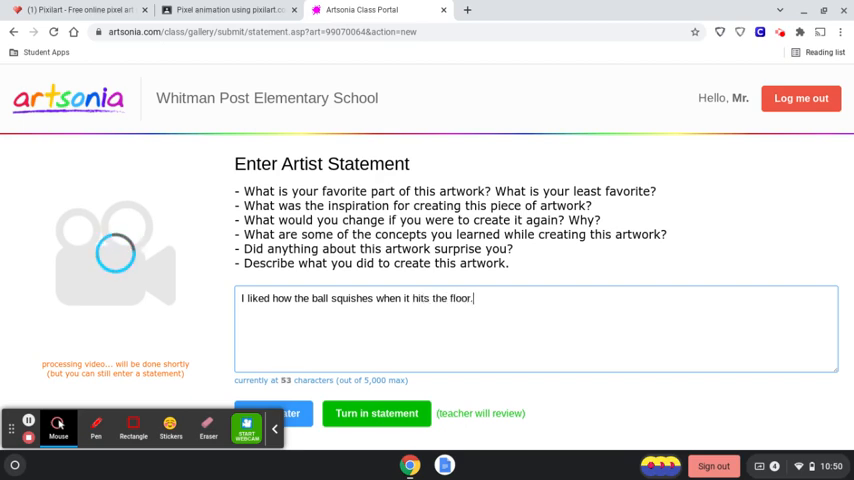
click(376, 412)
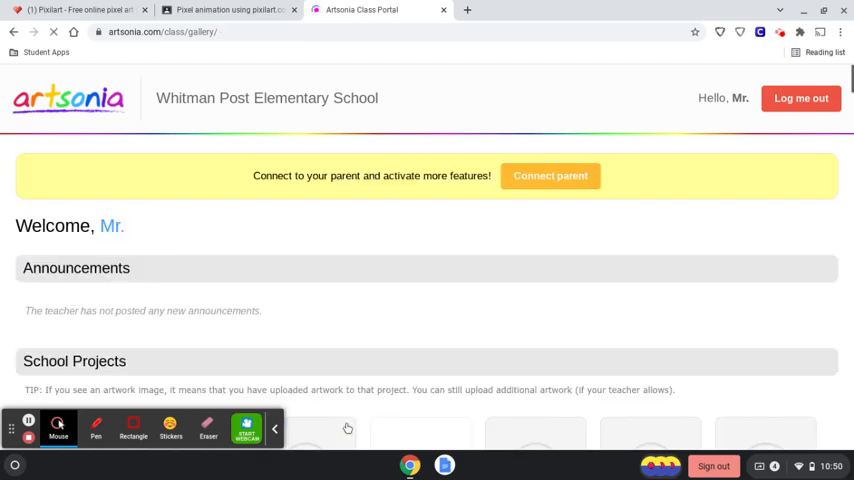
scroll(down, 3)
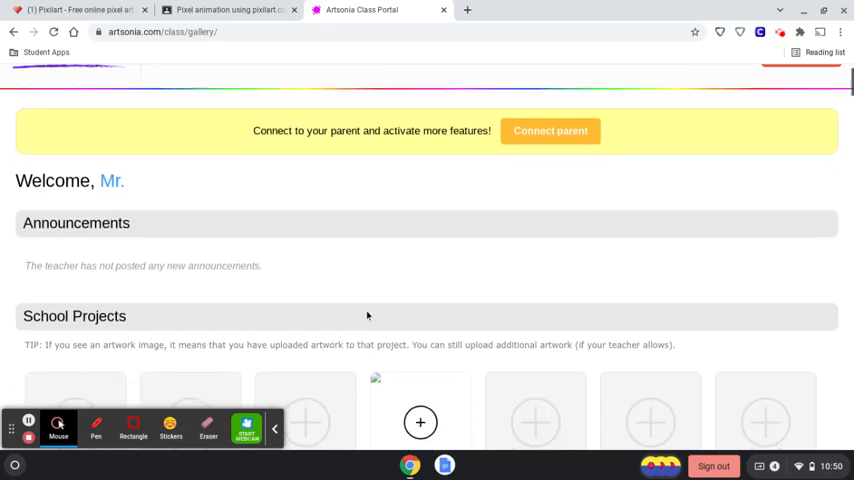